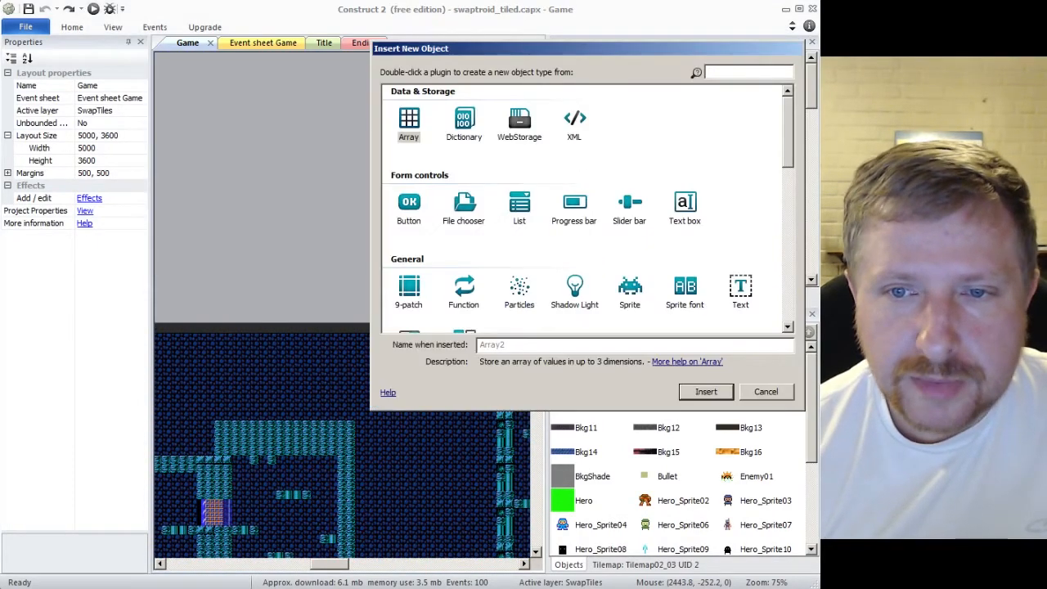
Step: Highlight the Tilemap object type under General, then cancel without inserting it
{"action": "scroll", "scroll_direction": "down", "scroll_amount": 3}
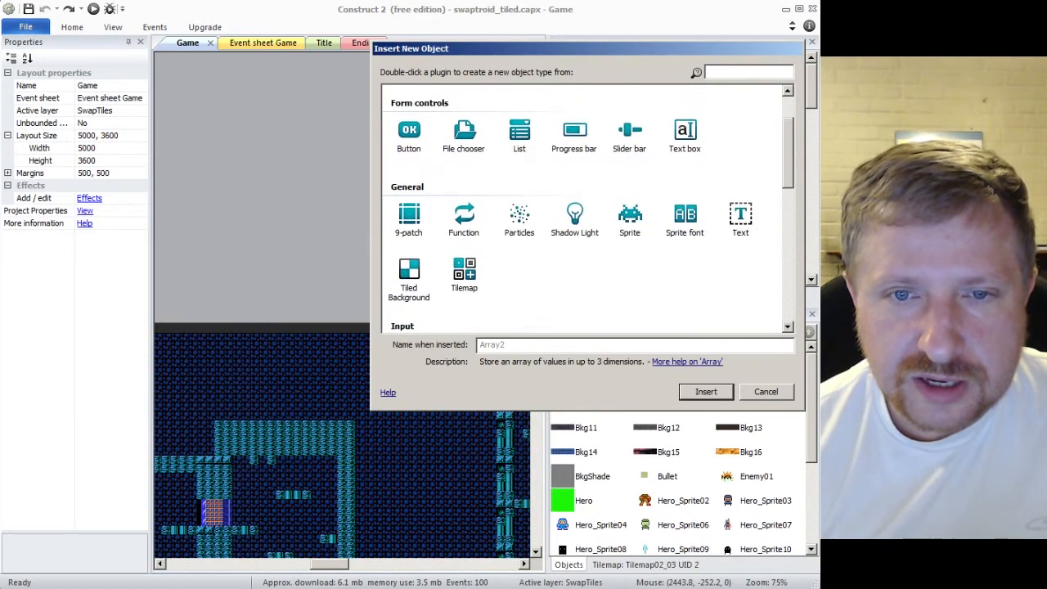
{"action": "left_click", "coordinate": [464, 274]}
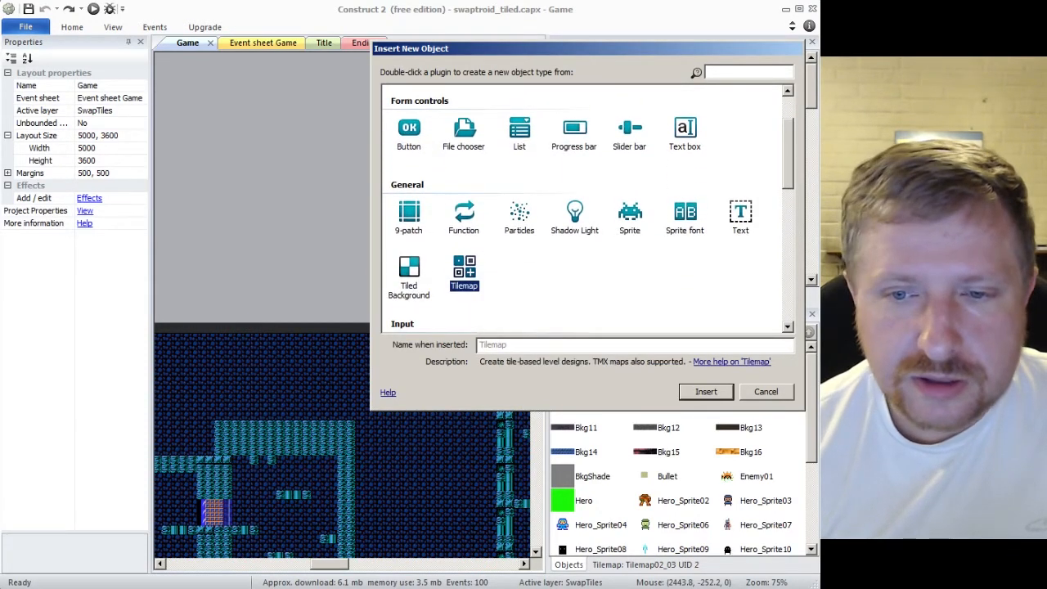
{"action": "left_click", "coordinate": [766, 391]}
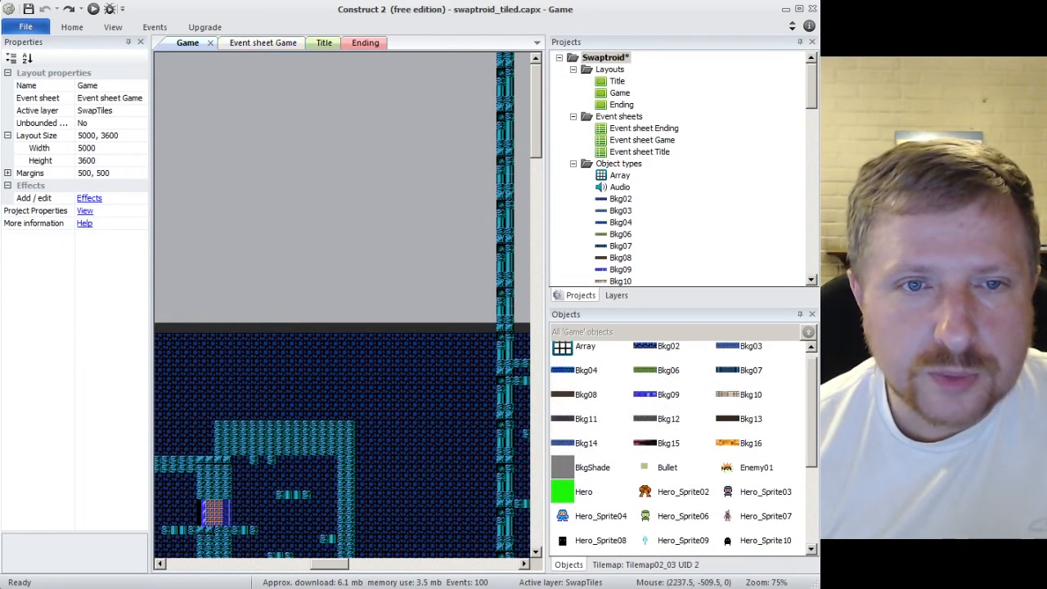
Step: Review the Game event sheet's global variables and tilemap-loading events from the Array
{"action": "left_click", "coordinate": [252, 43]}
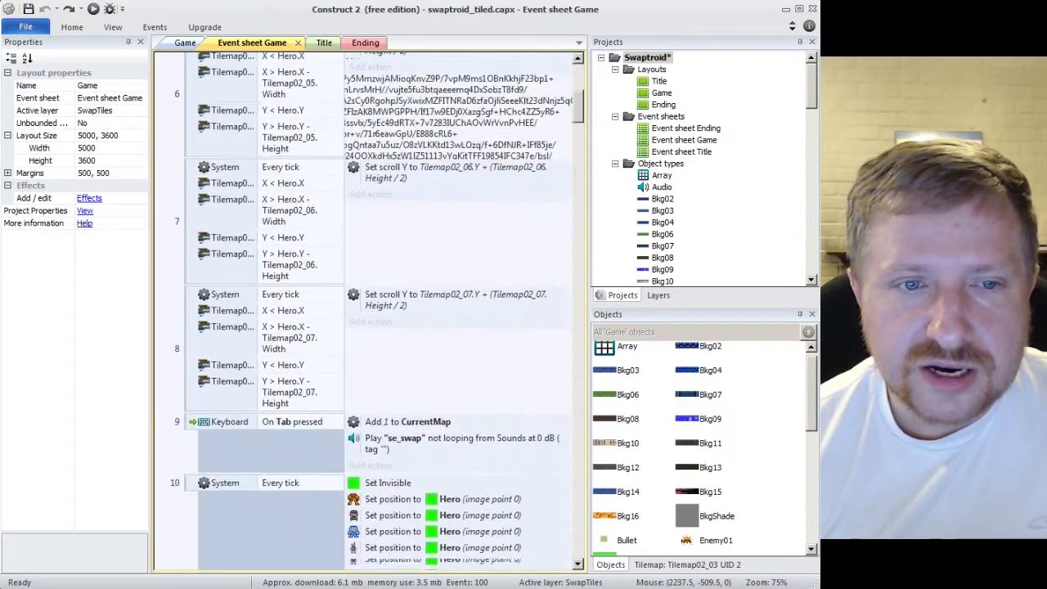
{"action": "scroll", "scroll_direction": "down", "scroll_amount": 3}
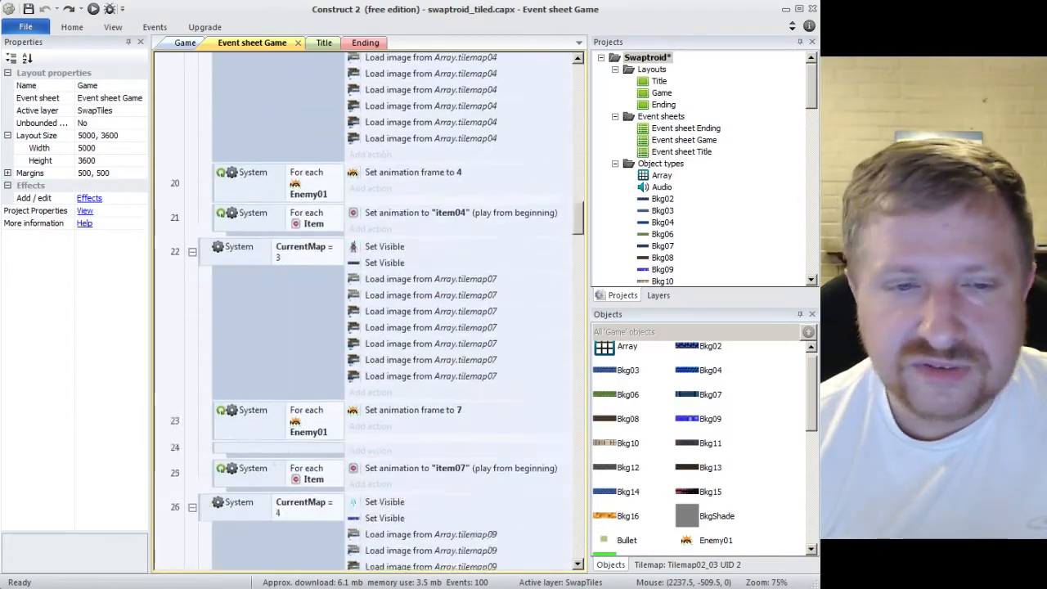
{"action": "scroll", "scroll_direction": "down", "scroll_amount": 3}
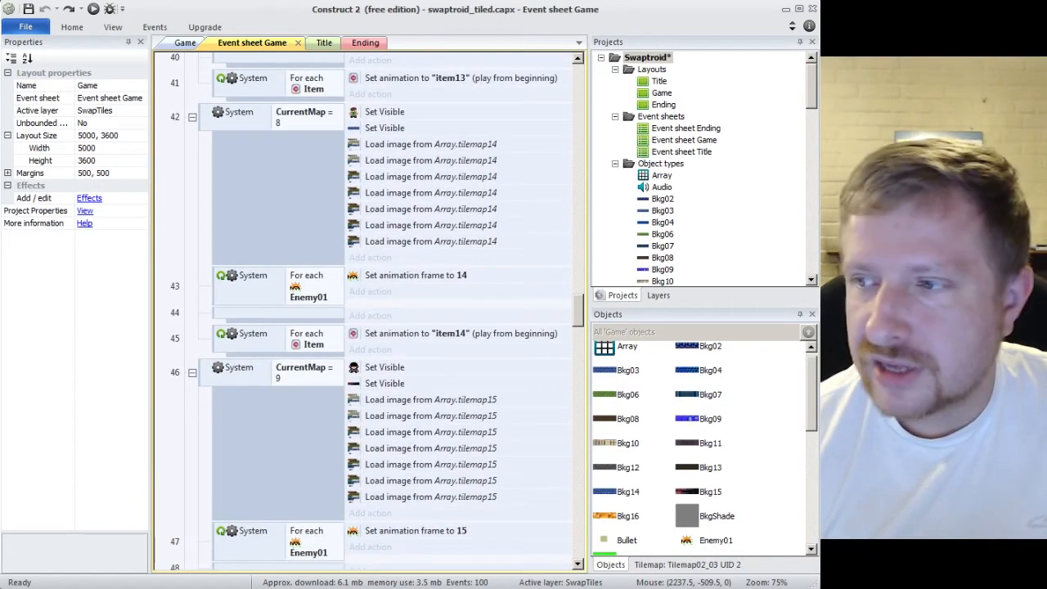
{"action": "scroll", "scroll_direction": "down", "scroll_amount": 3}
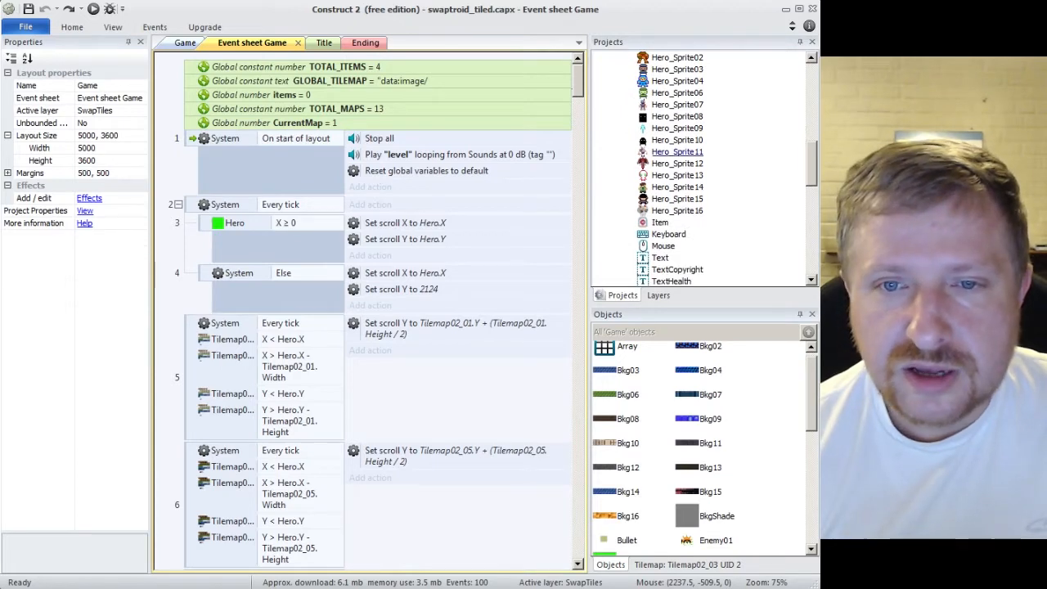
{"action": "double_click", "coordinate": [677, 150]}
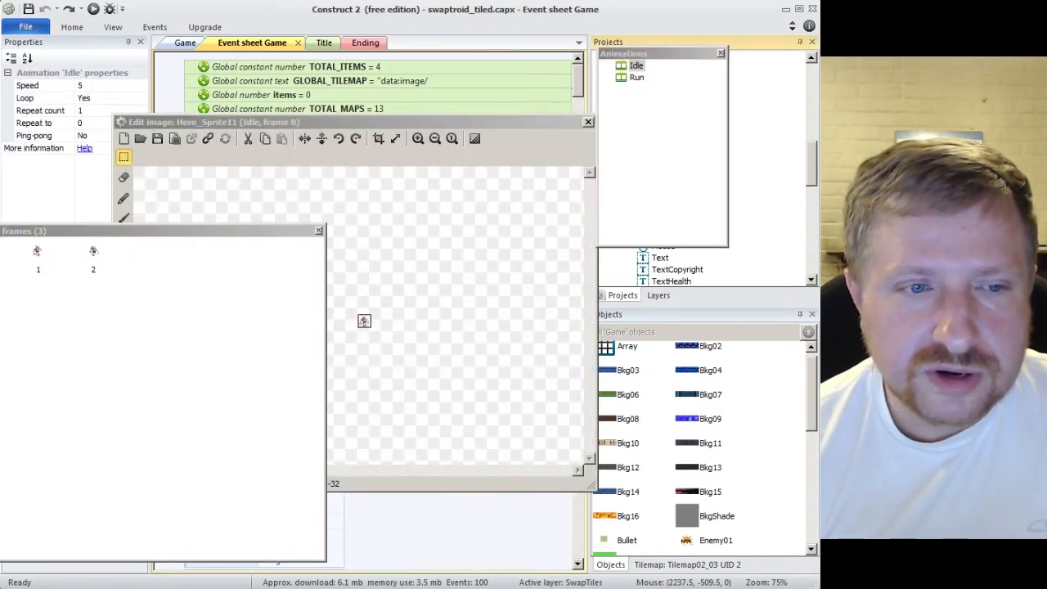
{"action": "left_click", "coordinate": [92, 252]}
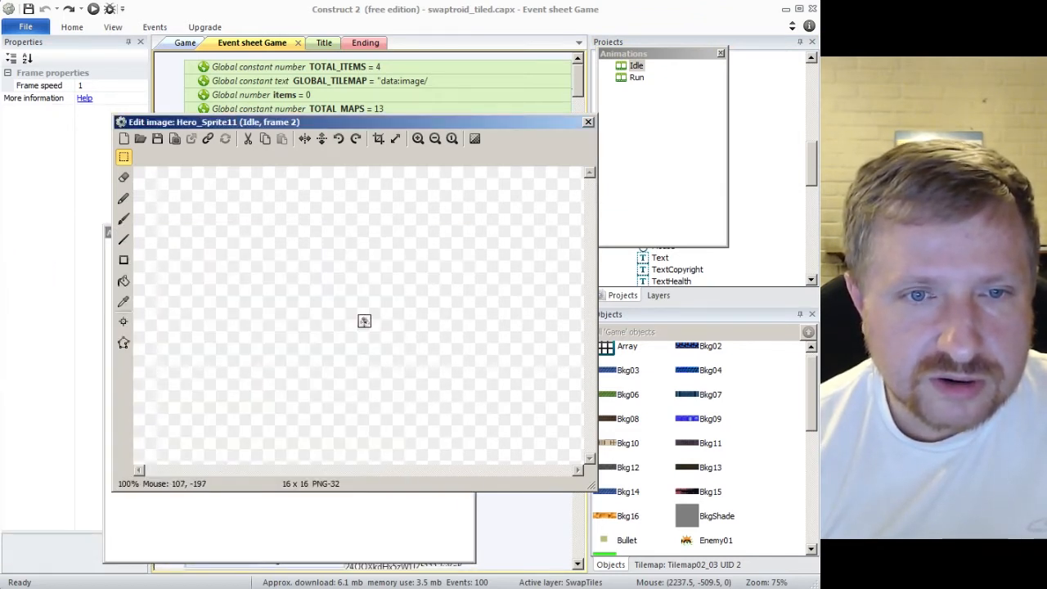
{"action": "left_click", "coordinate": [417, 137]}
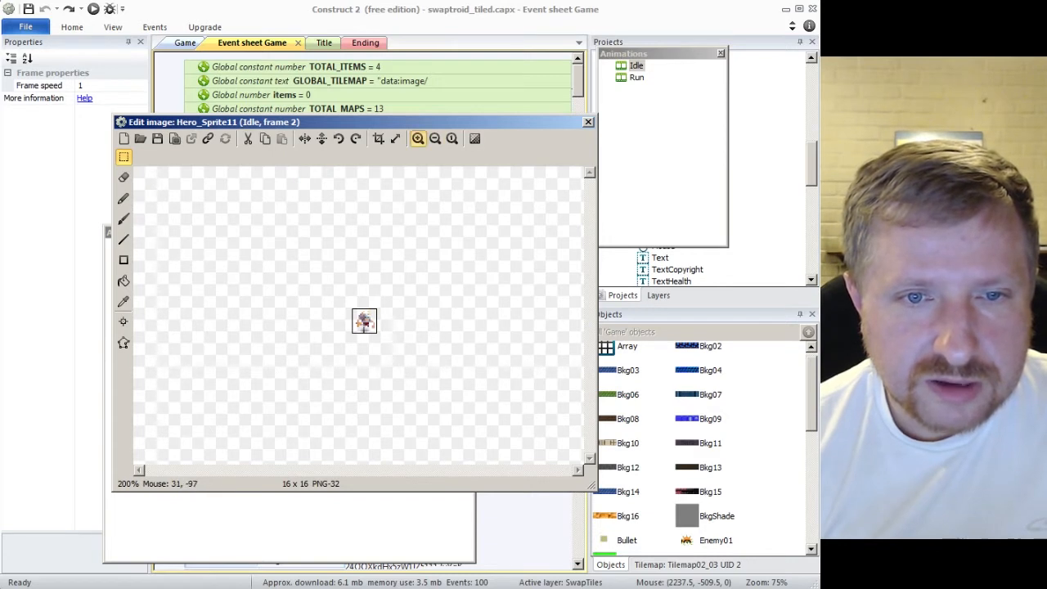
{"action": "left_click", "coordinate": [417, 137]}
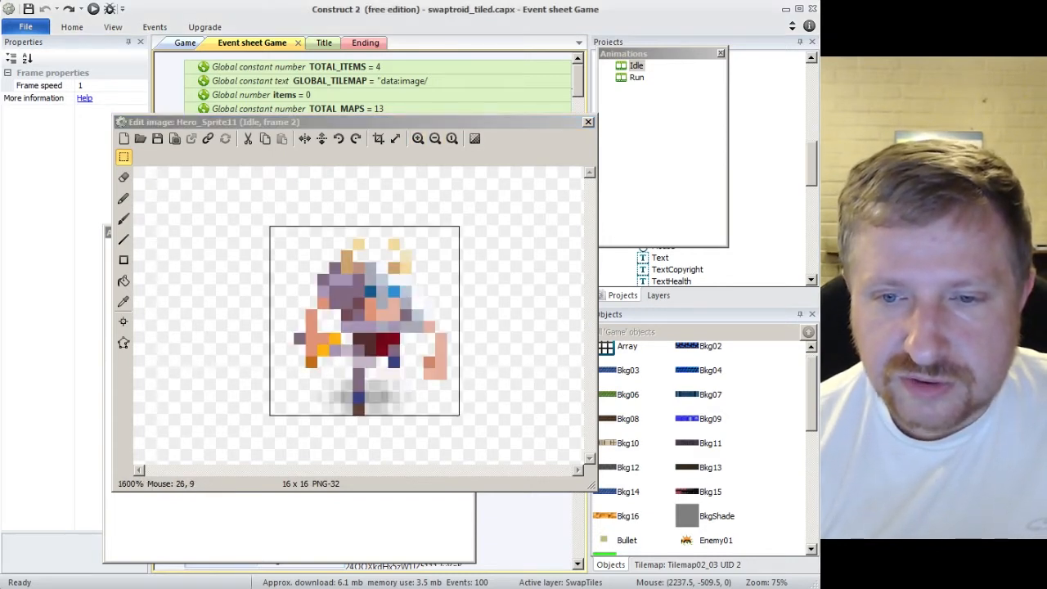
{"action": "scroll", "scroll_direction": "down", "scroll_amount": 3}
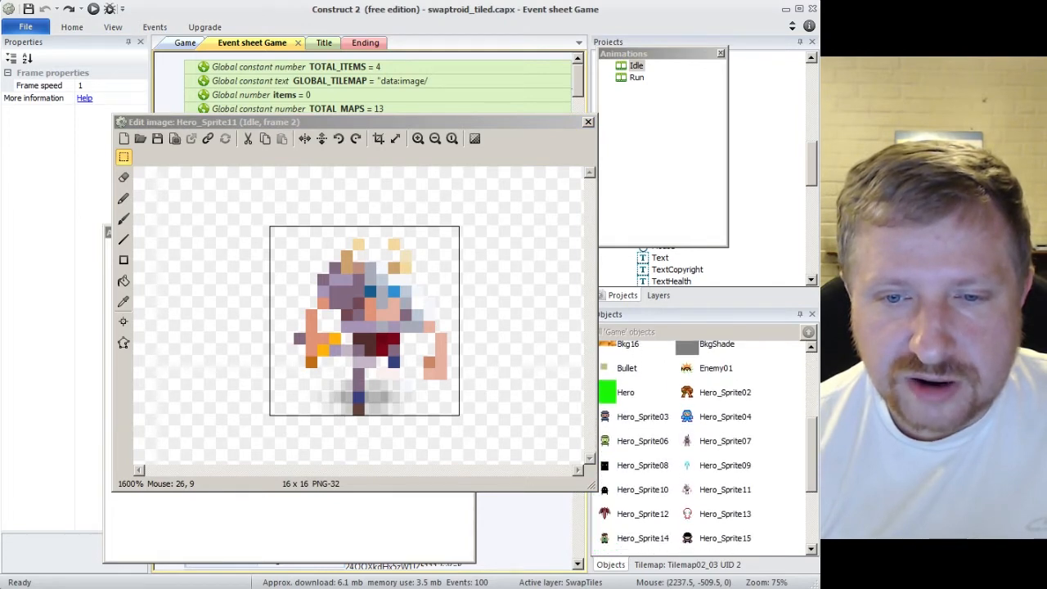
{"action": "left_click", "coordinate": [723, 417]}
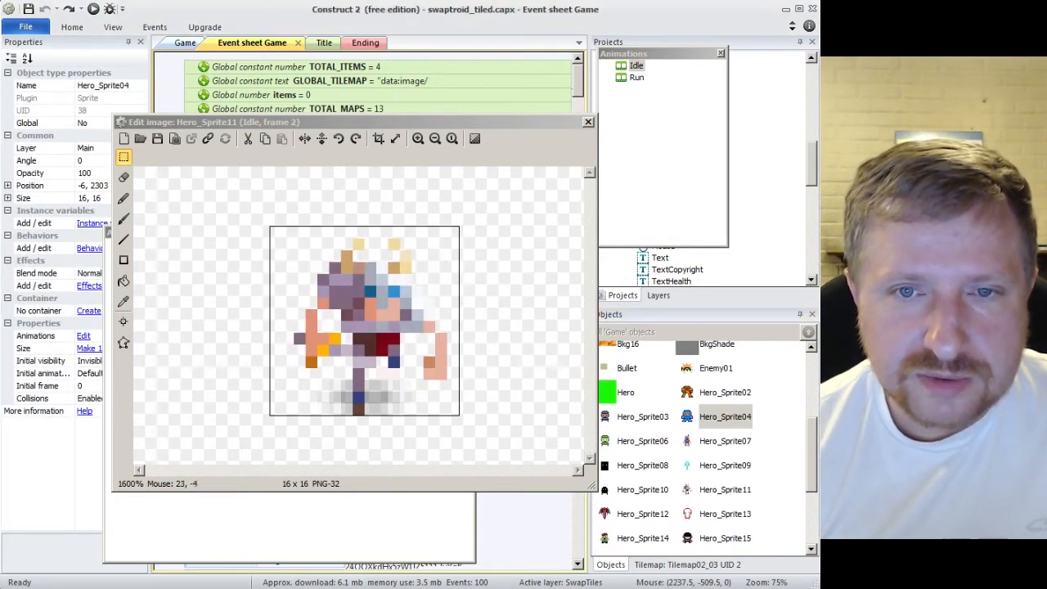
{"action": "left_click", "coordinate": [588, 121]}
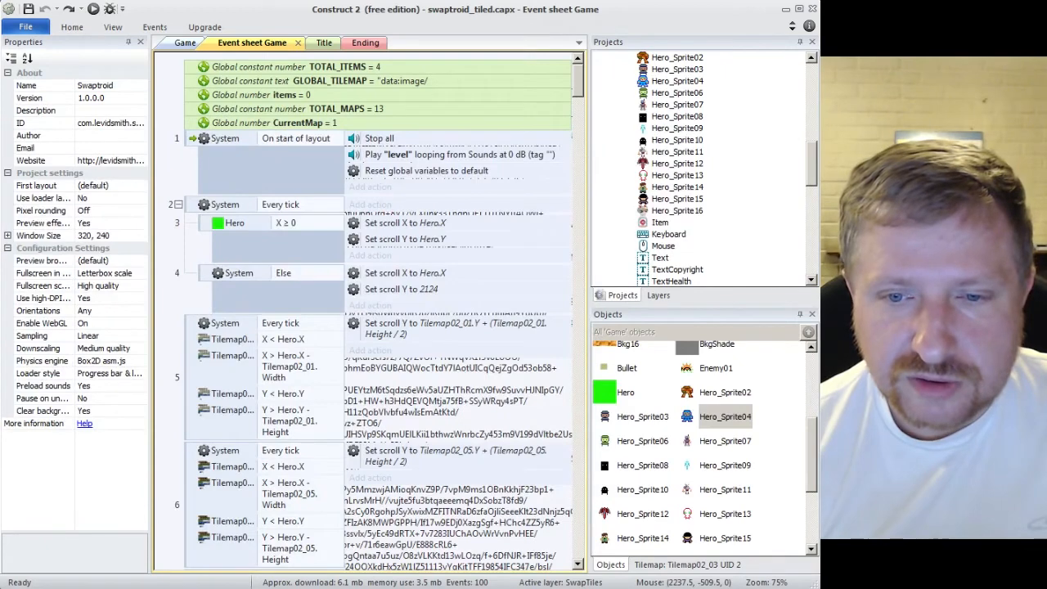
{"action": "double_click", "coordinate": [725, 417]}
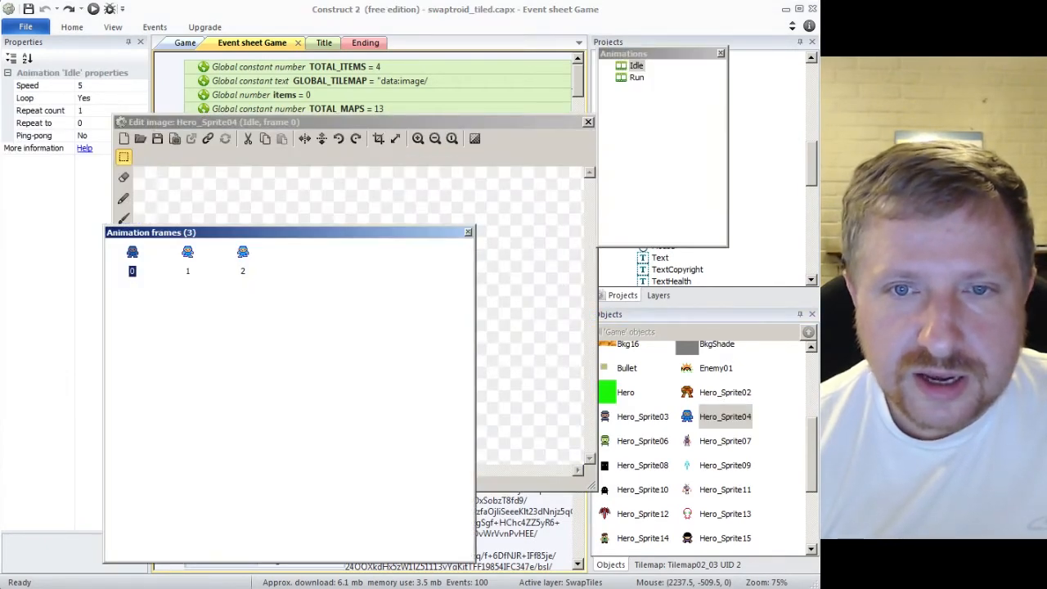
{"action": "left_click", "coordinate": [637, 77]}
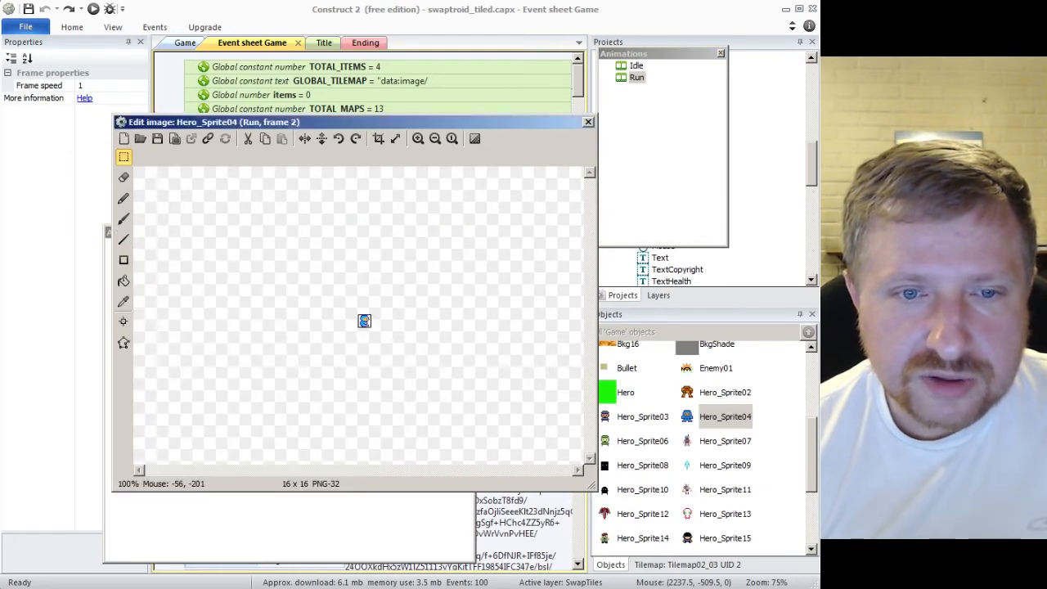
{"action": "left_click", "coordinate": [417, 138]}
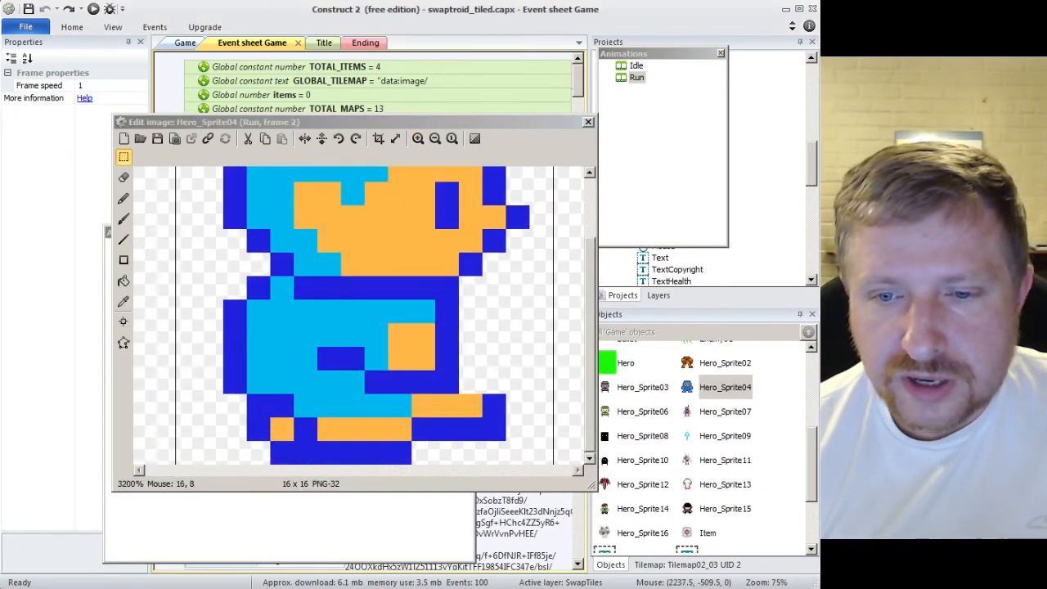
{"action": "scroll", "scroll_direction": "down", "scroll_amount": 3}
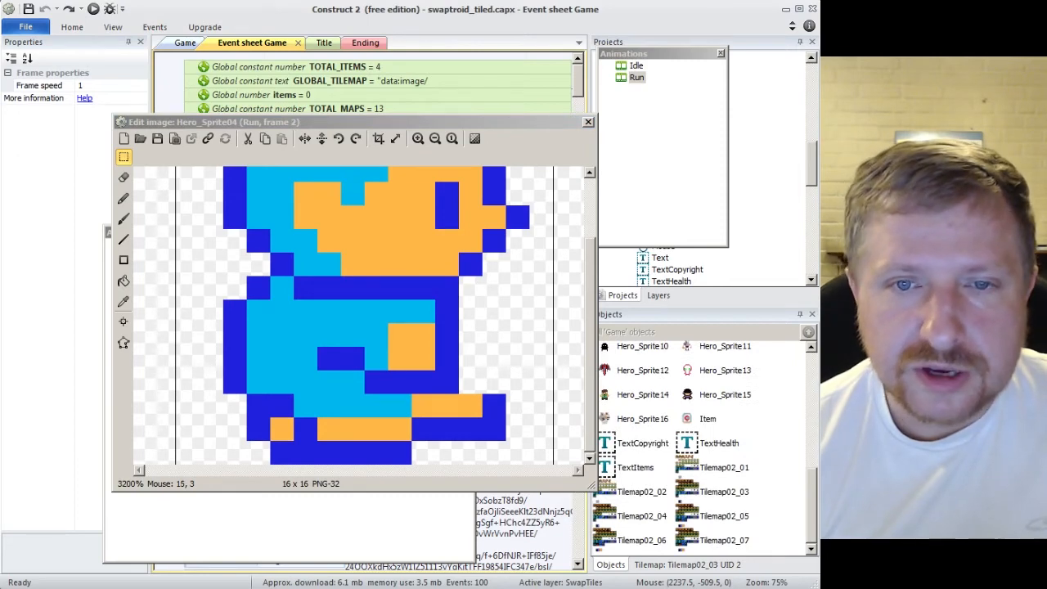
{"action": "left_click", "coordinate": [587, 121]}
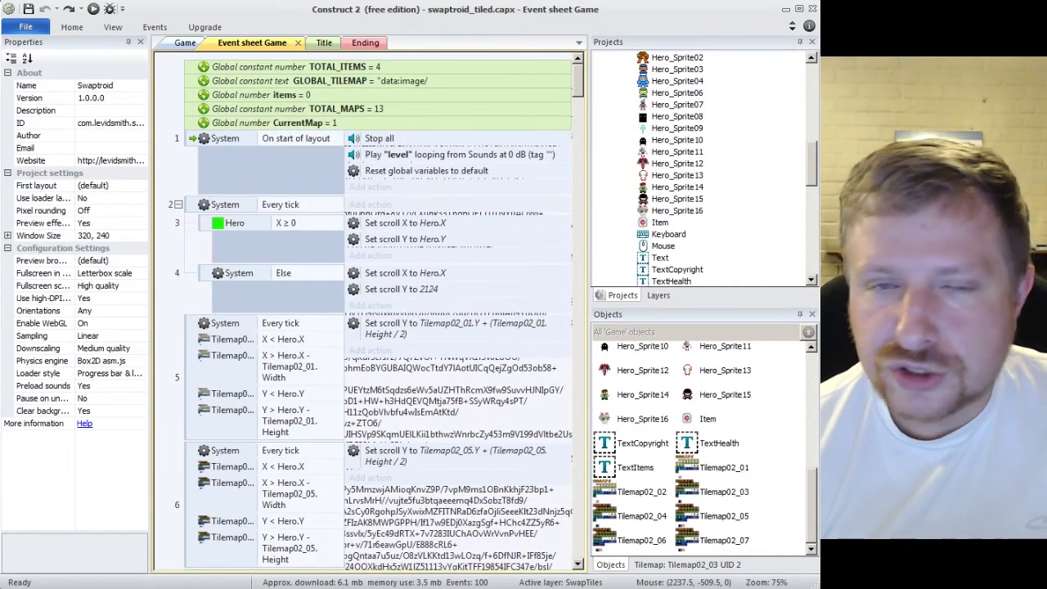
{"action": "left_click", "coordinate": [324, 43]}
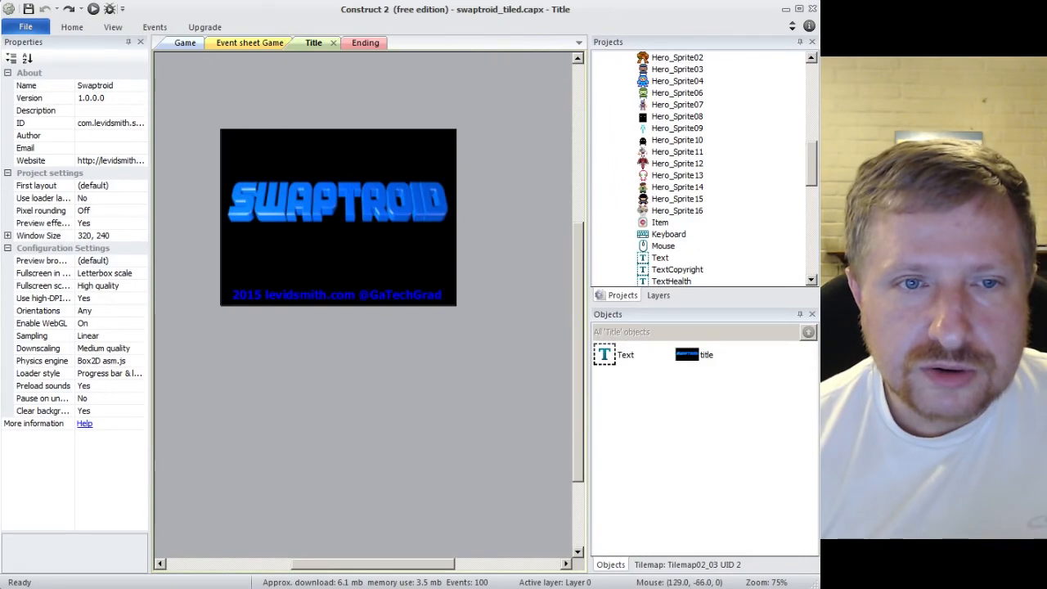
{"action": "left_click", "coordinate": [249, 43]}
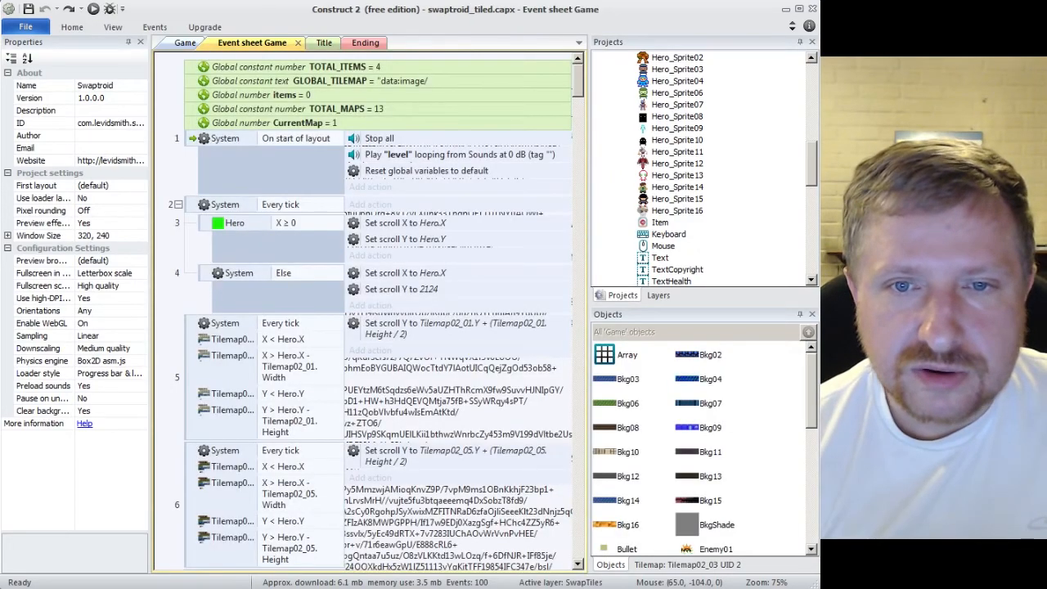
{"action": "scroll", "scroll_direction": "down", "scroll_amount": 3}
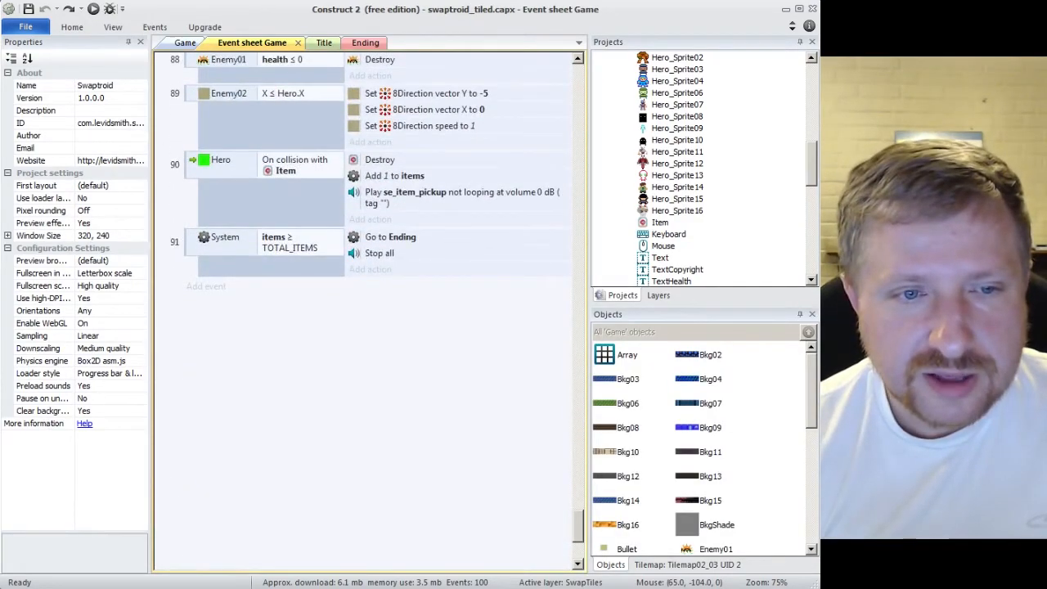
{"action": "scroll", "scroll_direction": "down", "scroll_amount": 3}
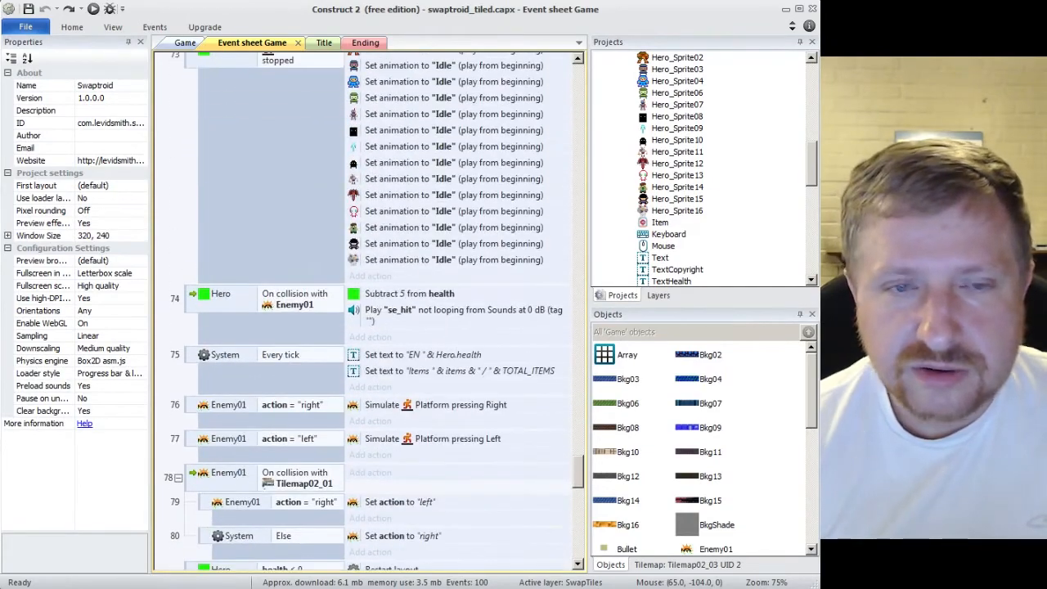